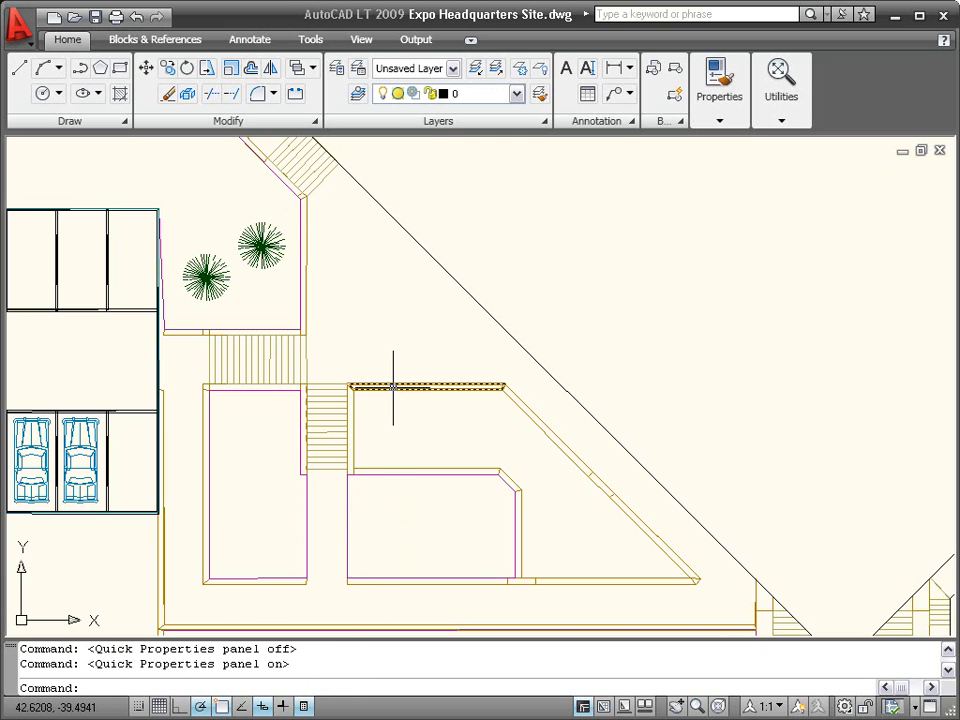
Step: Select the polyline to show Quick Properties and bring up its Settings
left_click(424, 384)
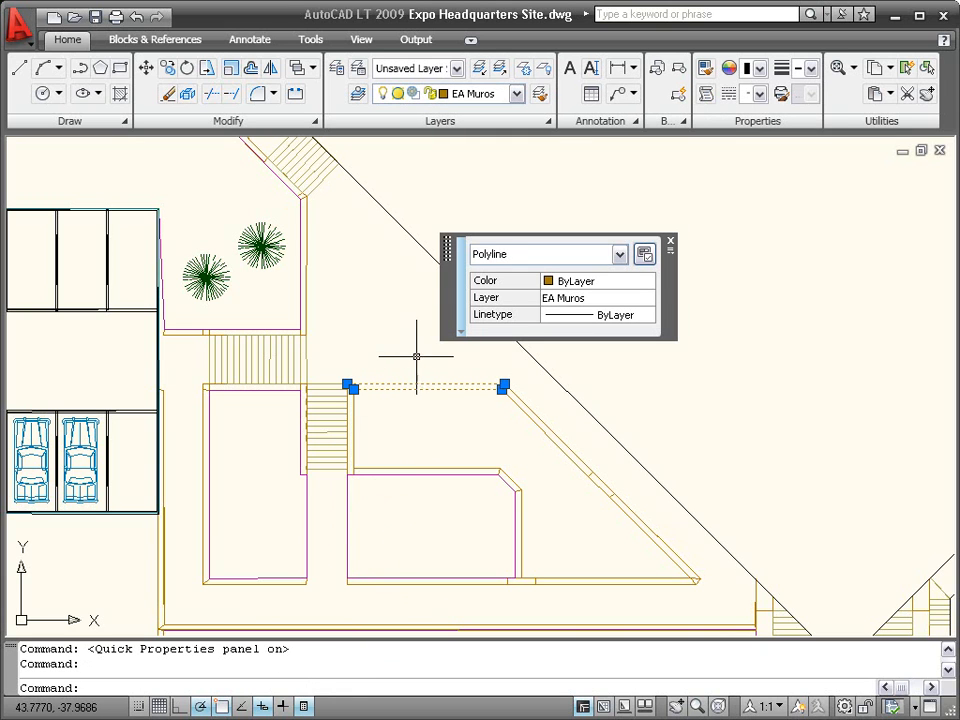
mouse_move(708, 272)
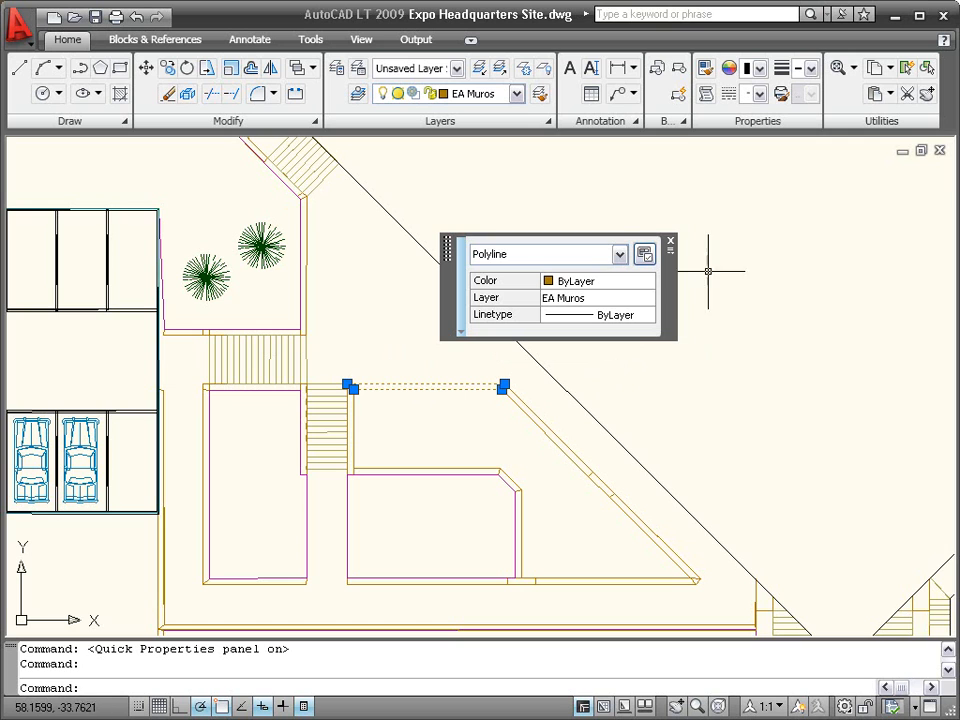
mouse_move(394, 322)
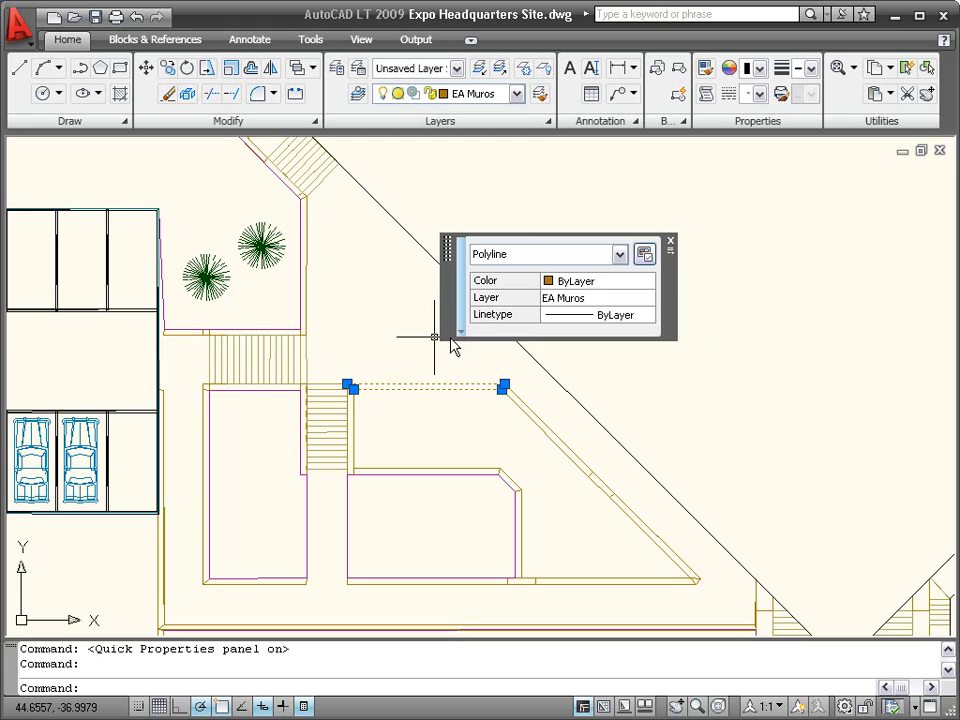
mouse_move(454, 308)
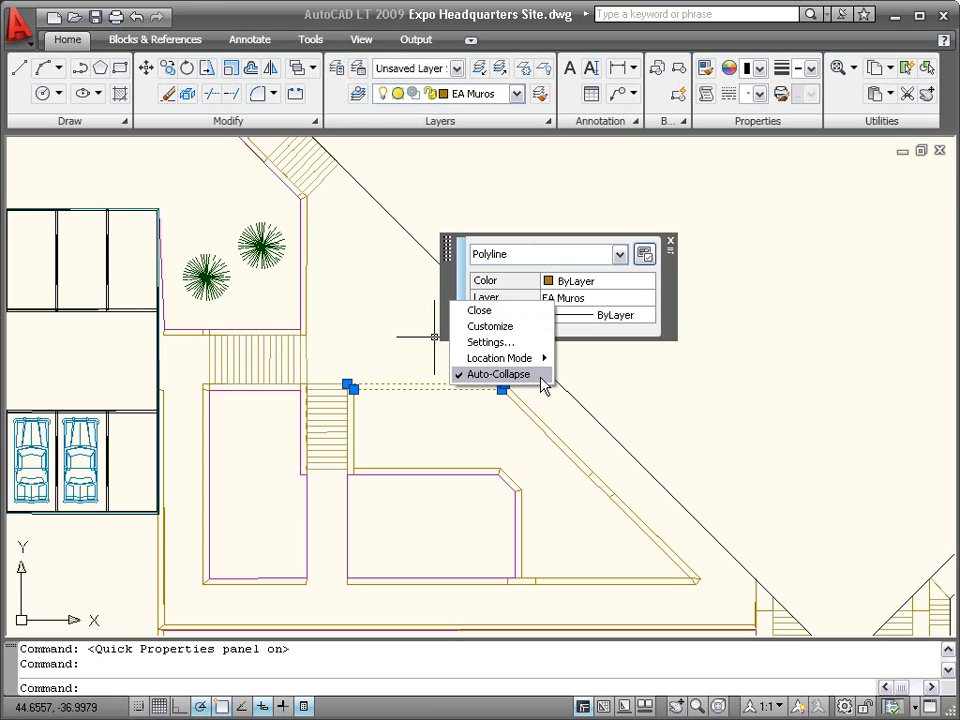
mouse_move(490, 342)
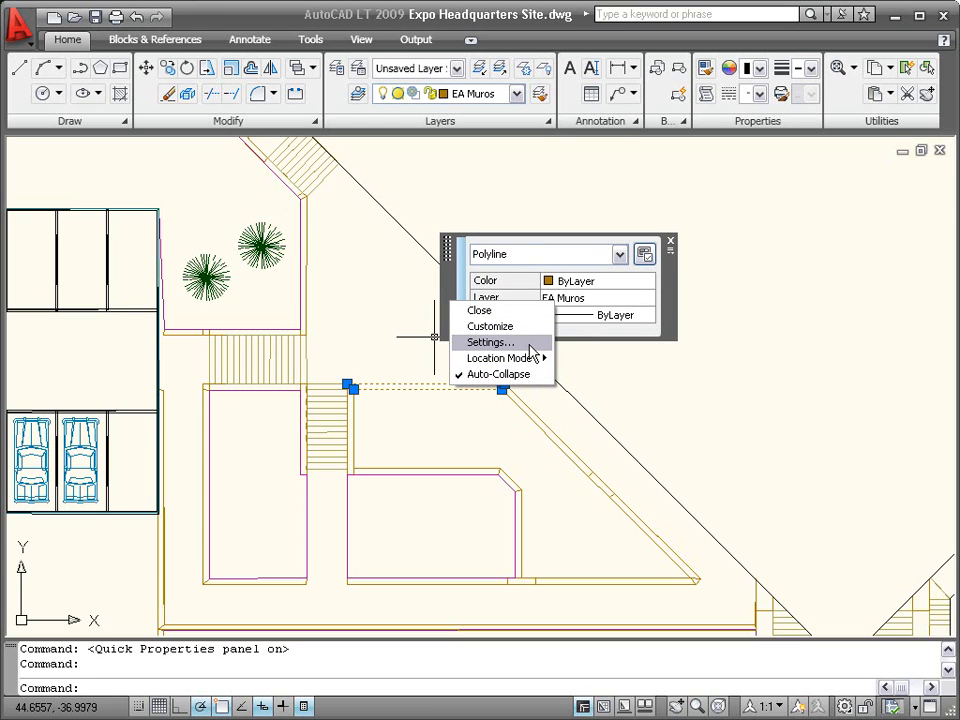
left_click(488, 342)
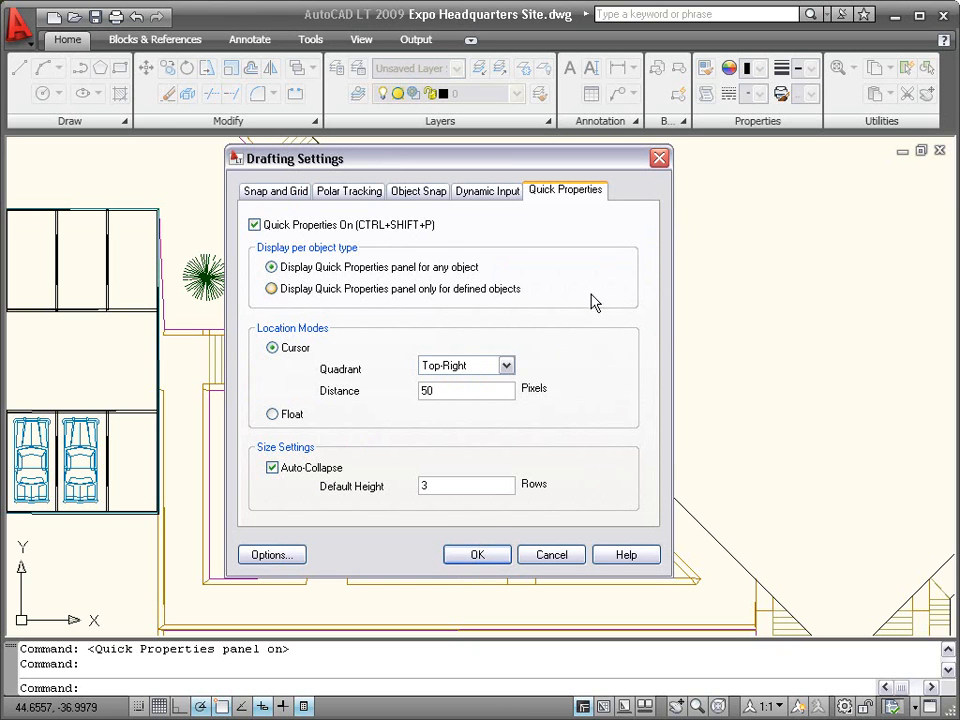
mouse_move(578, 276)
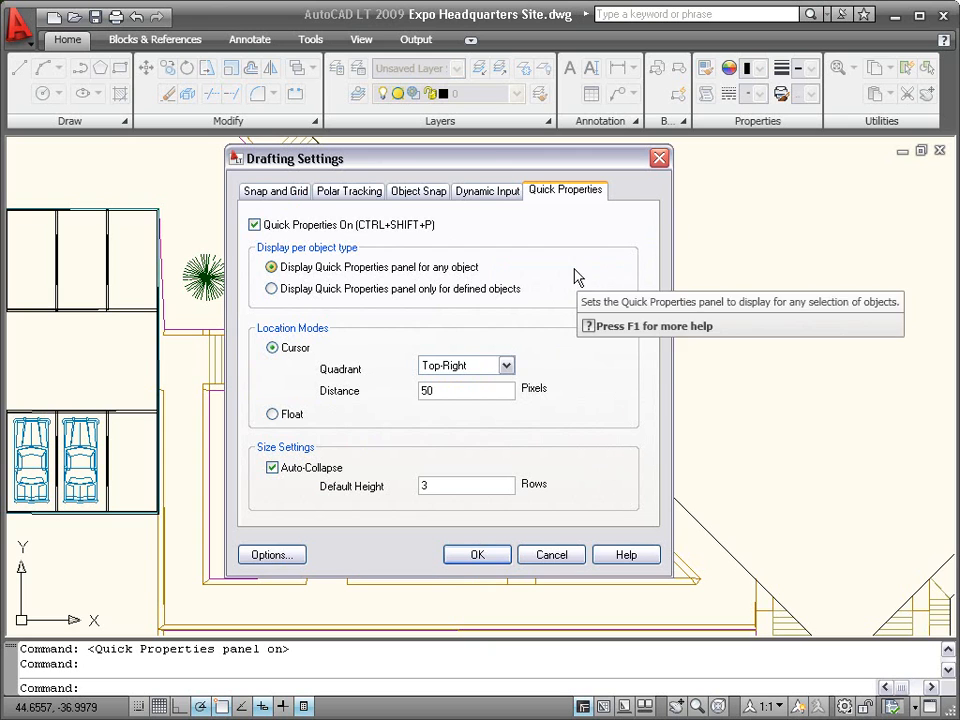
mouse_move(578, 298)
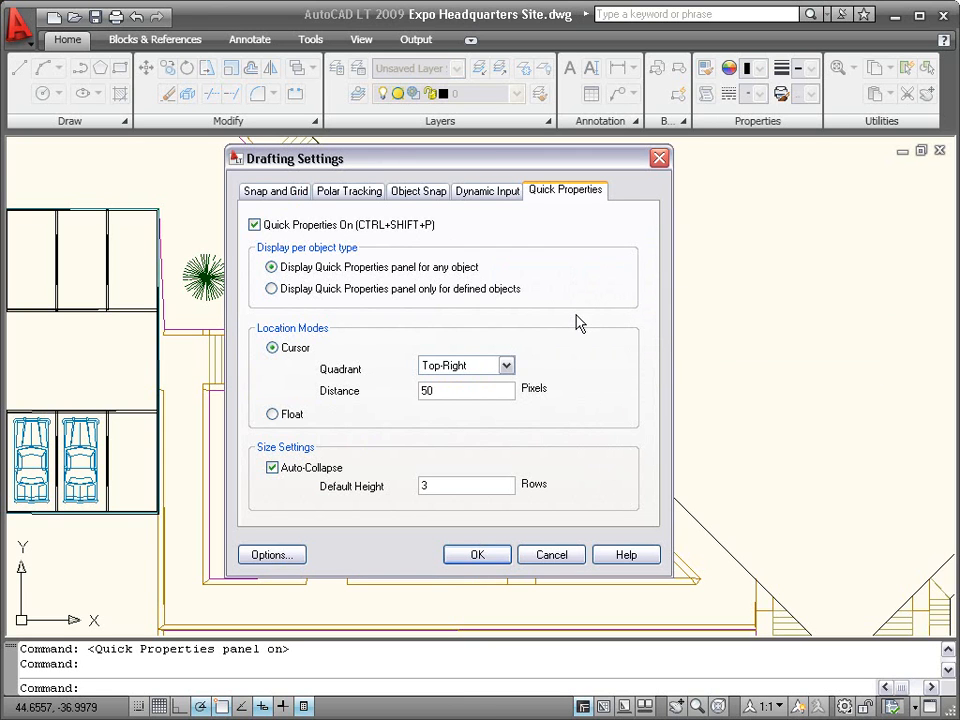
mouse_move(580, 388)
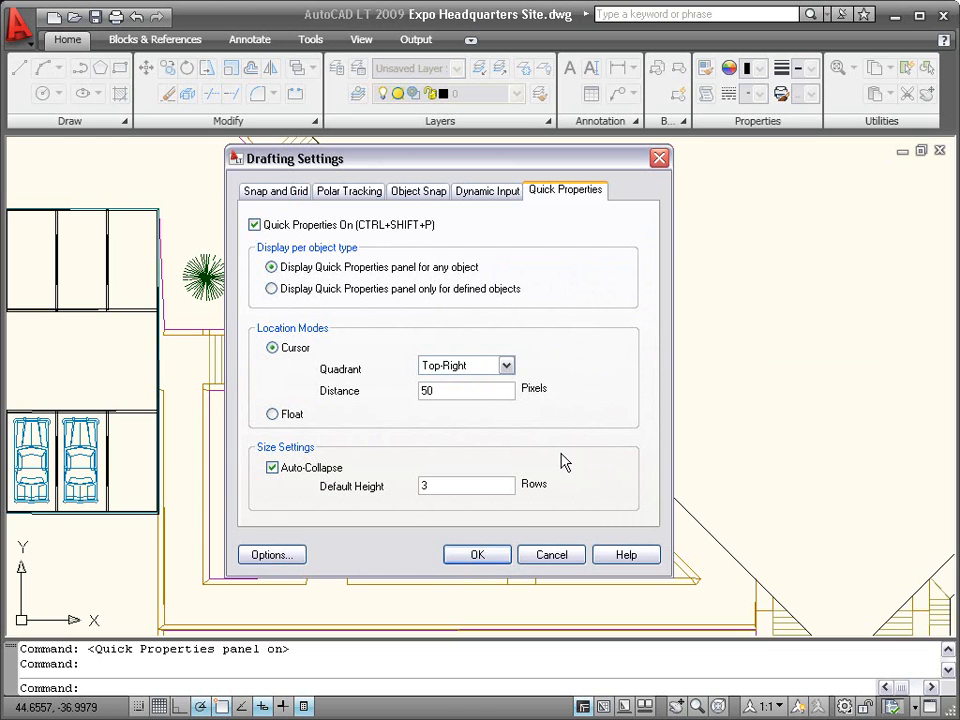
mouse_move(500, 538)
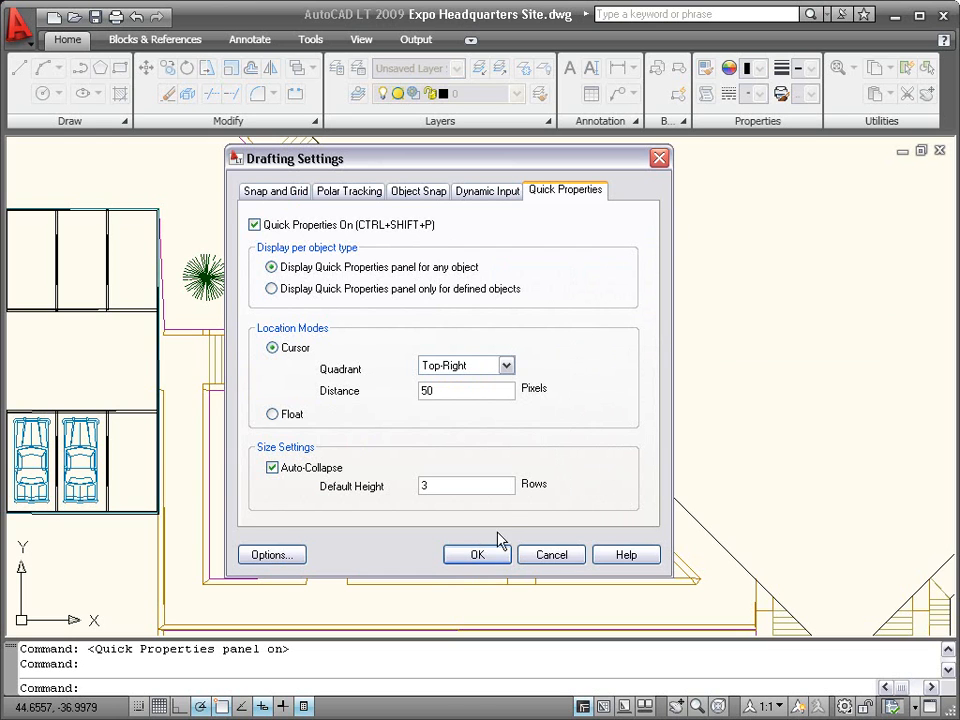
Step: Accept the Quick Properties options in Drafting Settings with OK
left_click(476, 554)
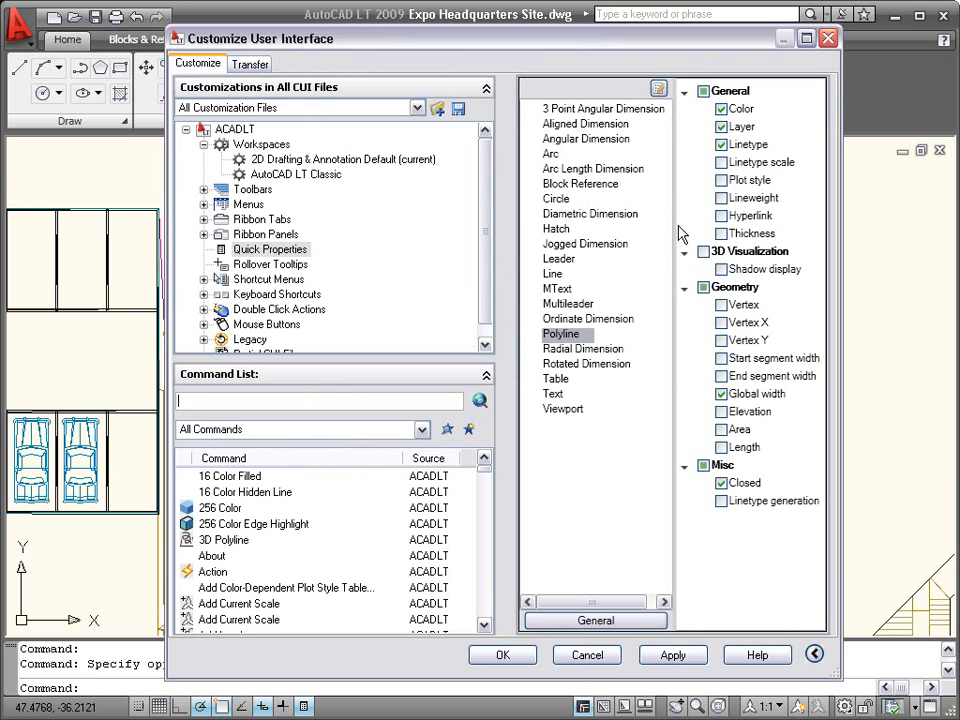
mouse_move(660, 92)
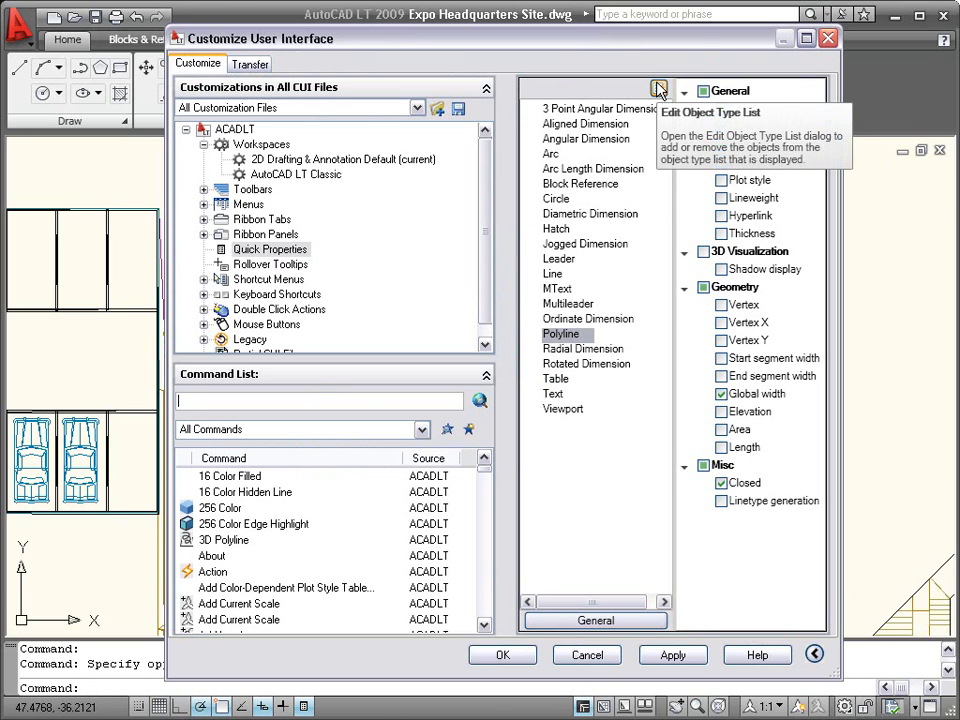
Step: In Customize User Interface, check Lineweight under General for Polyline quick properties
left_click(660, 90)
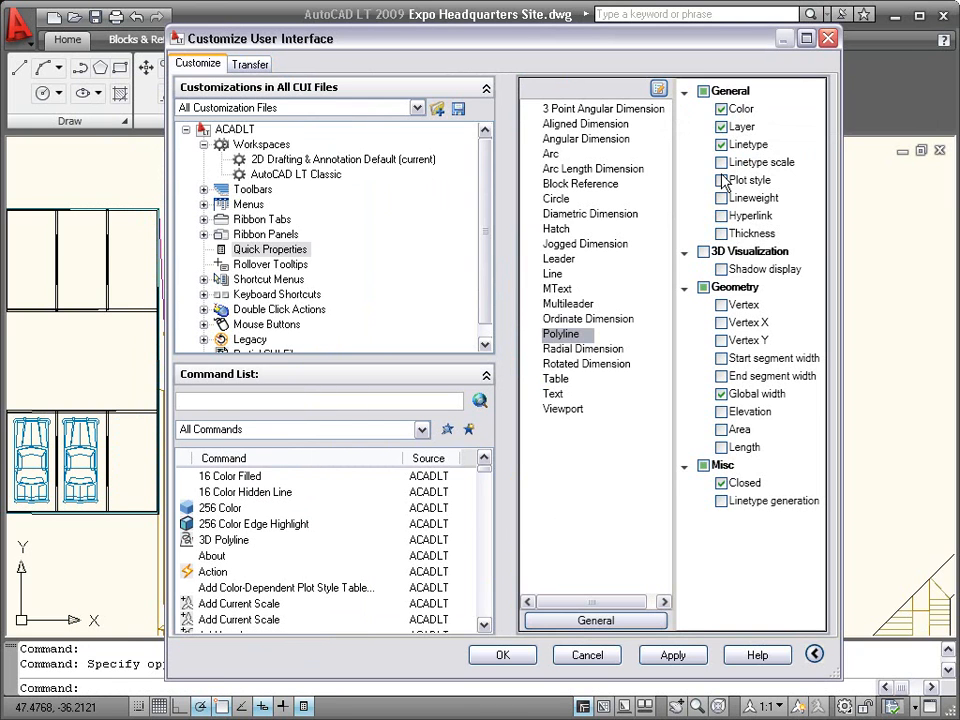
left_click(720, 198)
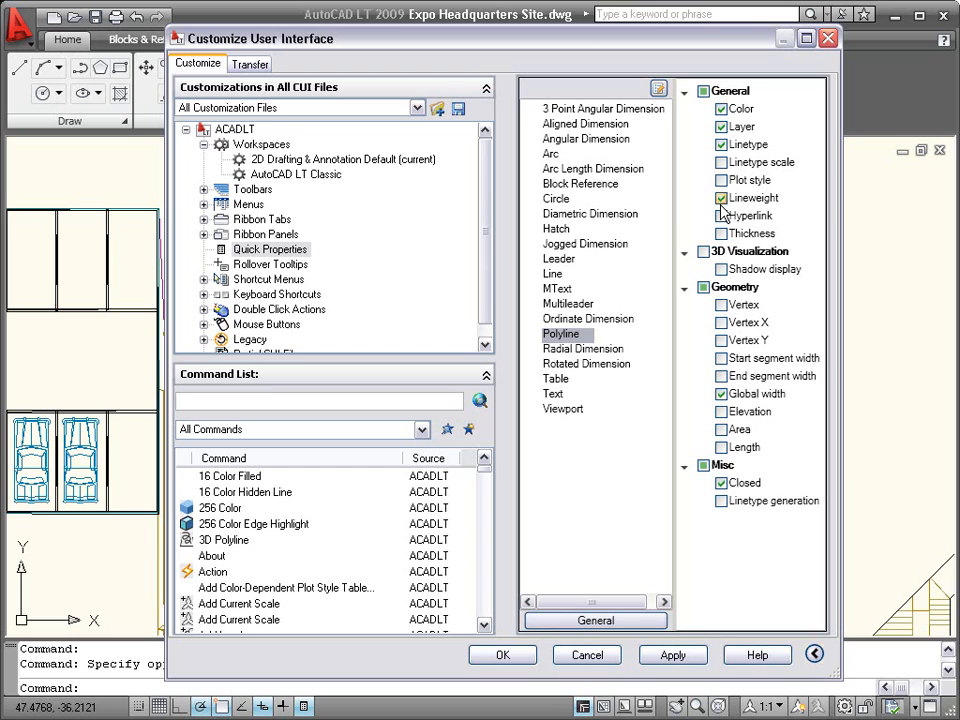